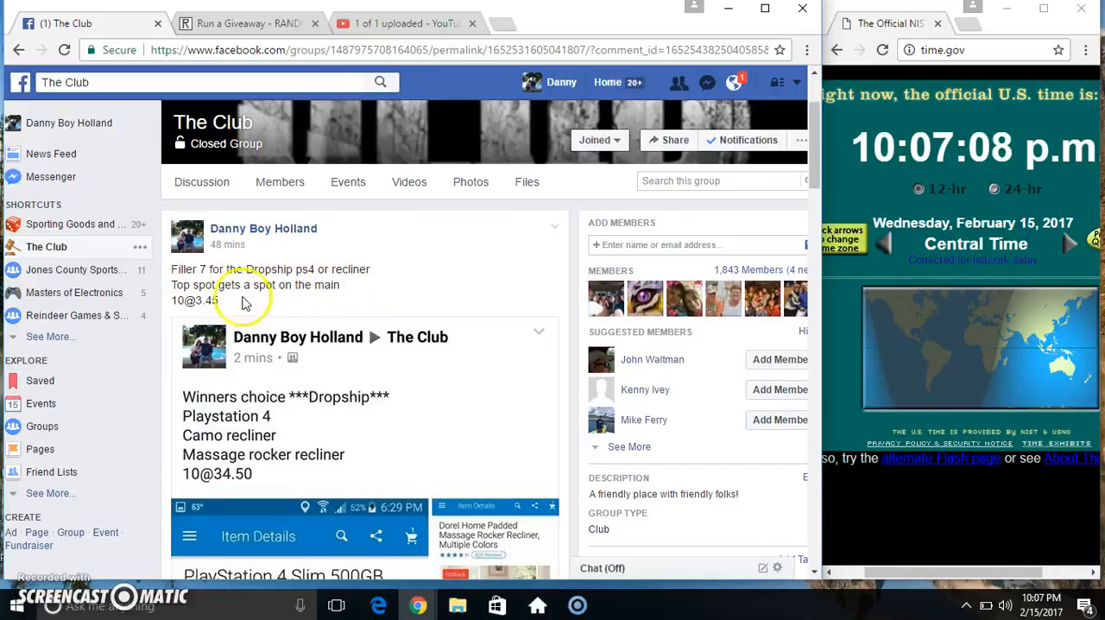
Step: Scroll The Club post's comments down to the numbered ten-name filler list to copy it
scroll("down", 3)
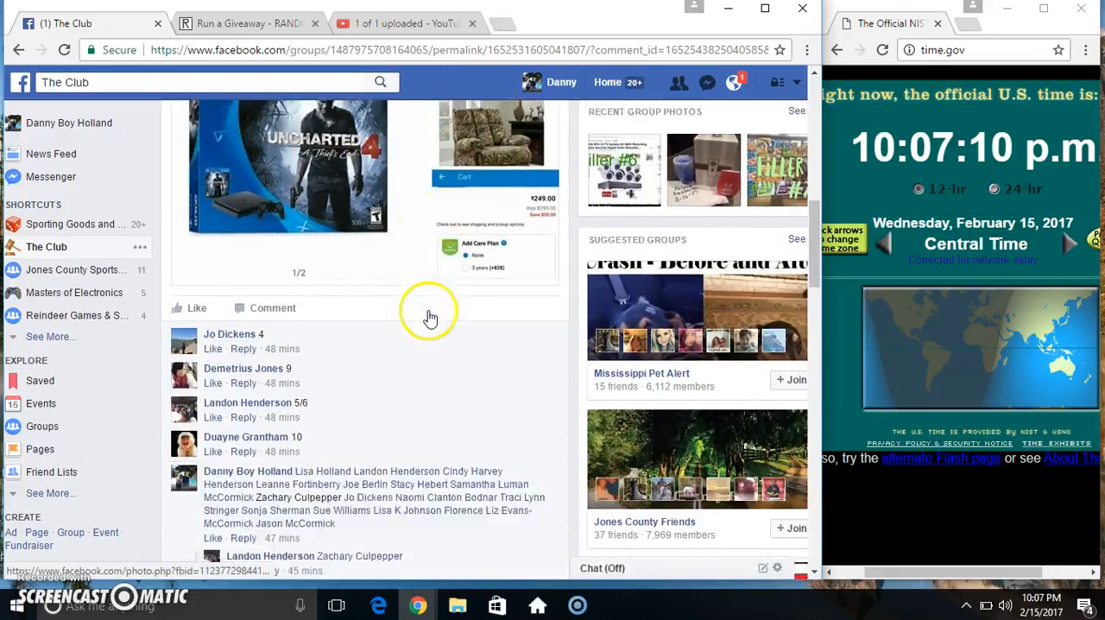
scroll("down", 3)
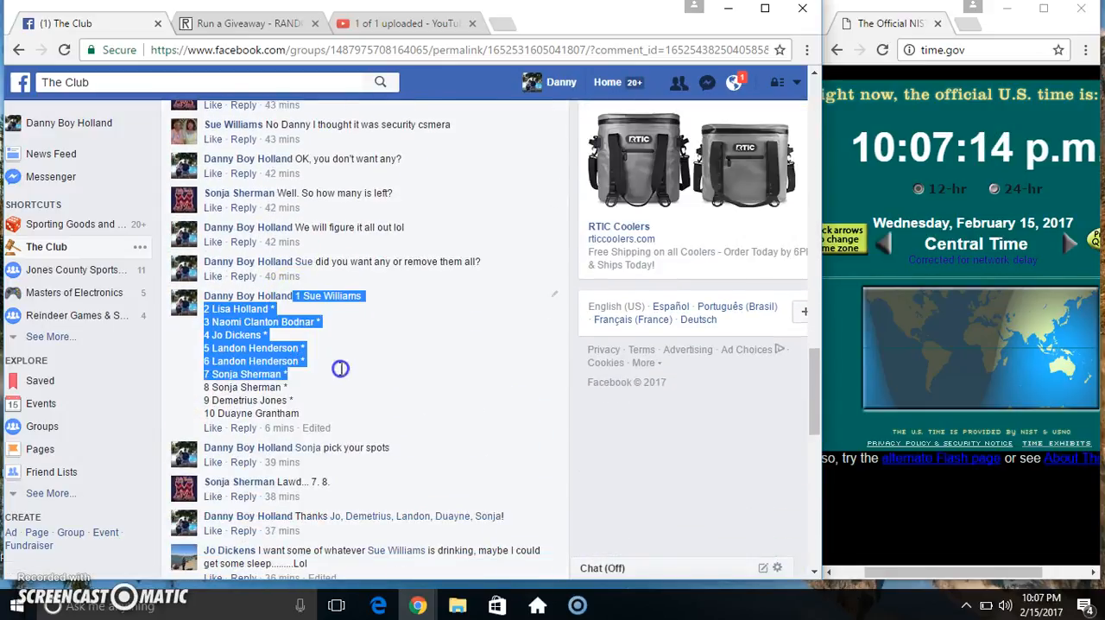
scroll("down", 3)
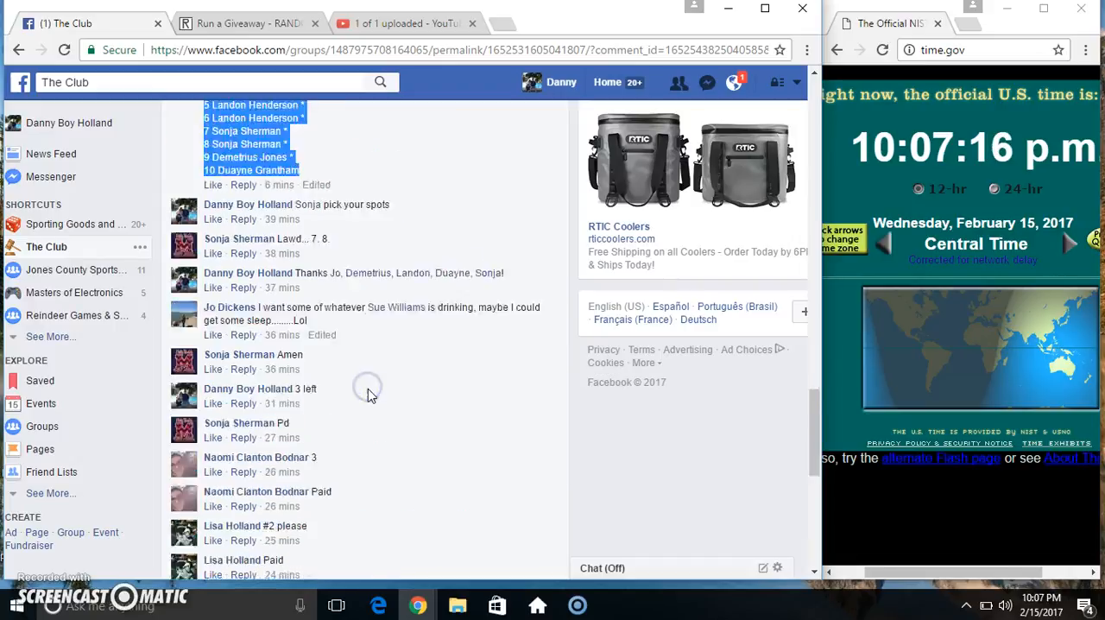
scroll("down", 3)
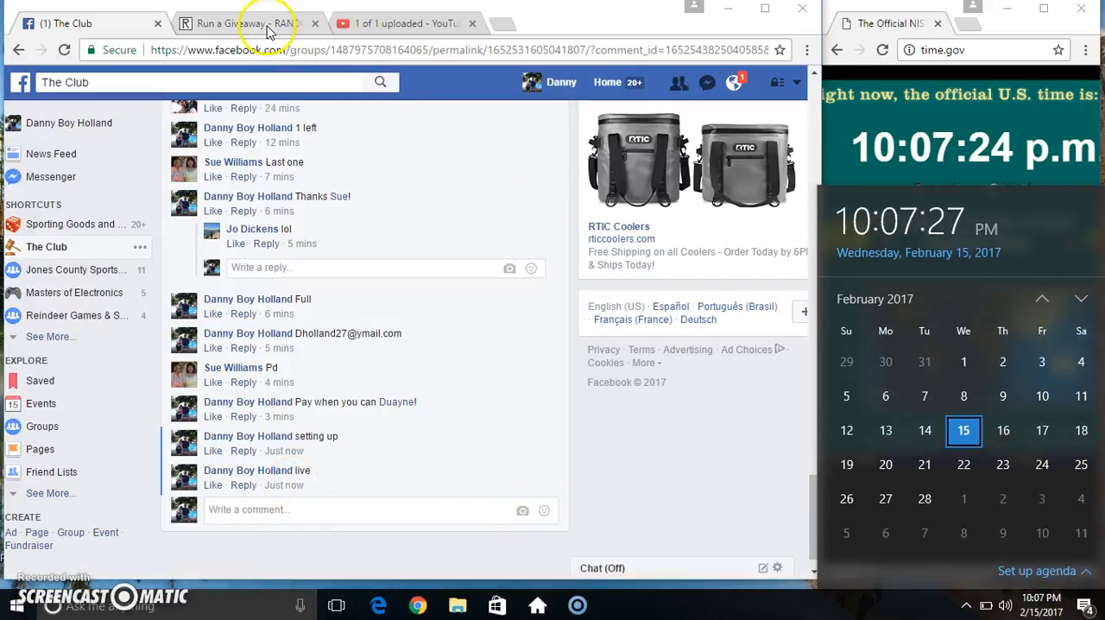
Step: Paste the ten copied filler names into the giveaway Entries box
right_click(112, 353)
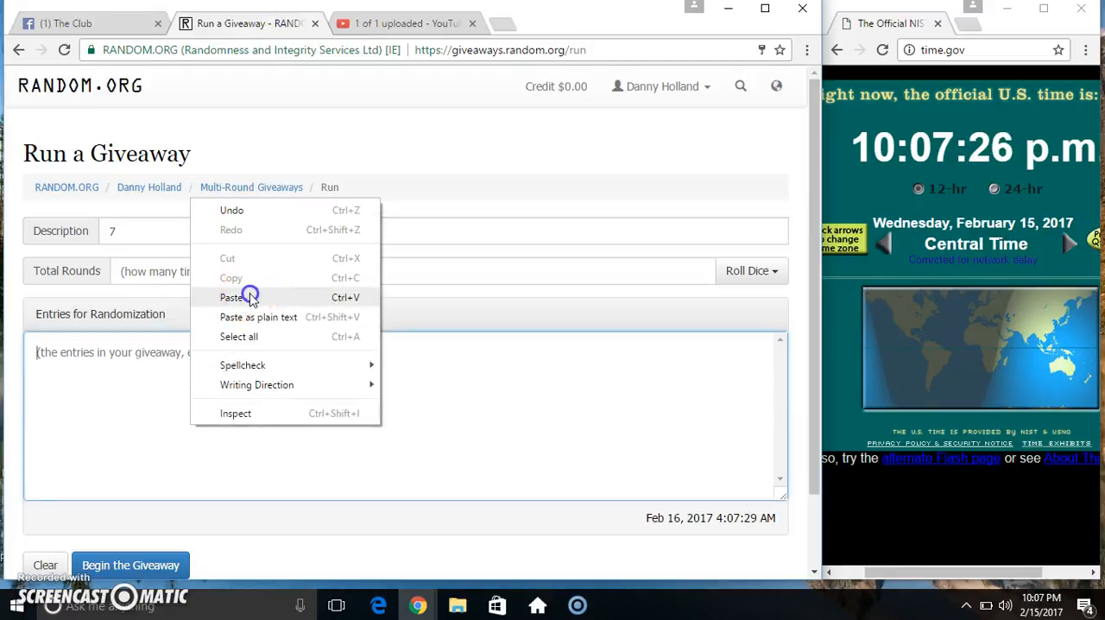
left_click(232, 297)
type("4")
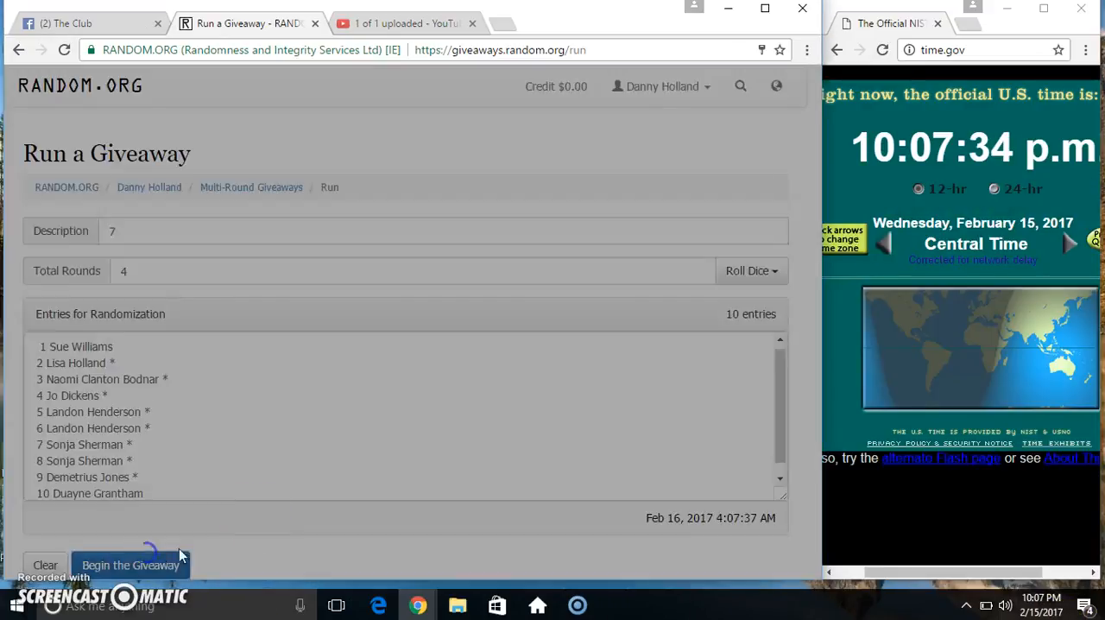
left_click(131, 565)
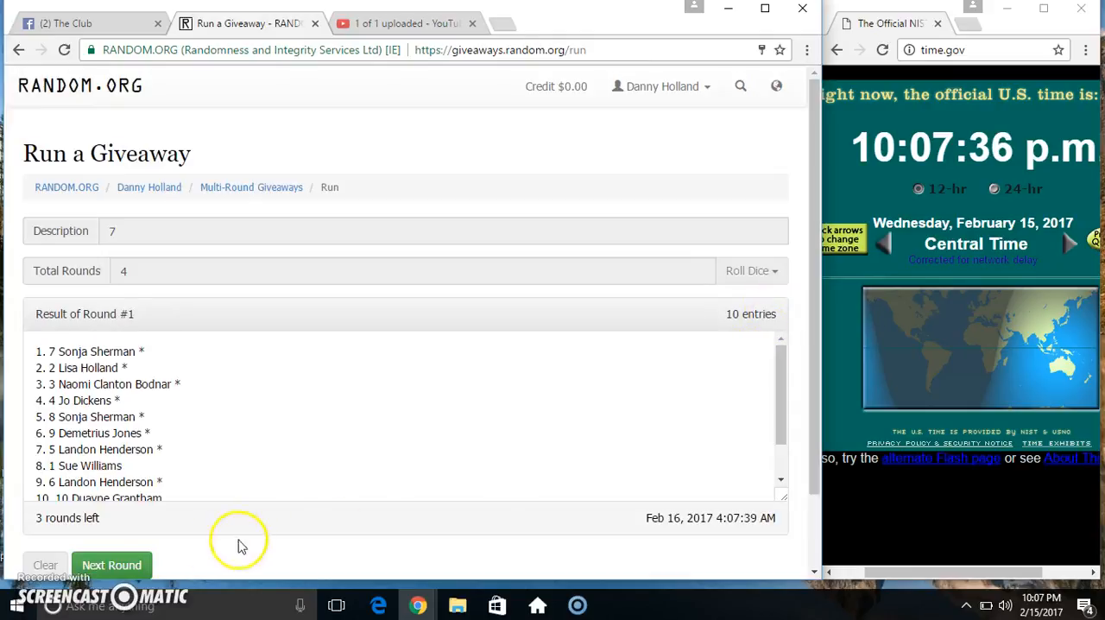
left_click(110, 564)
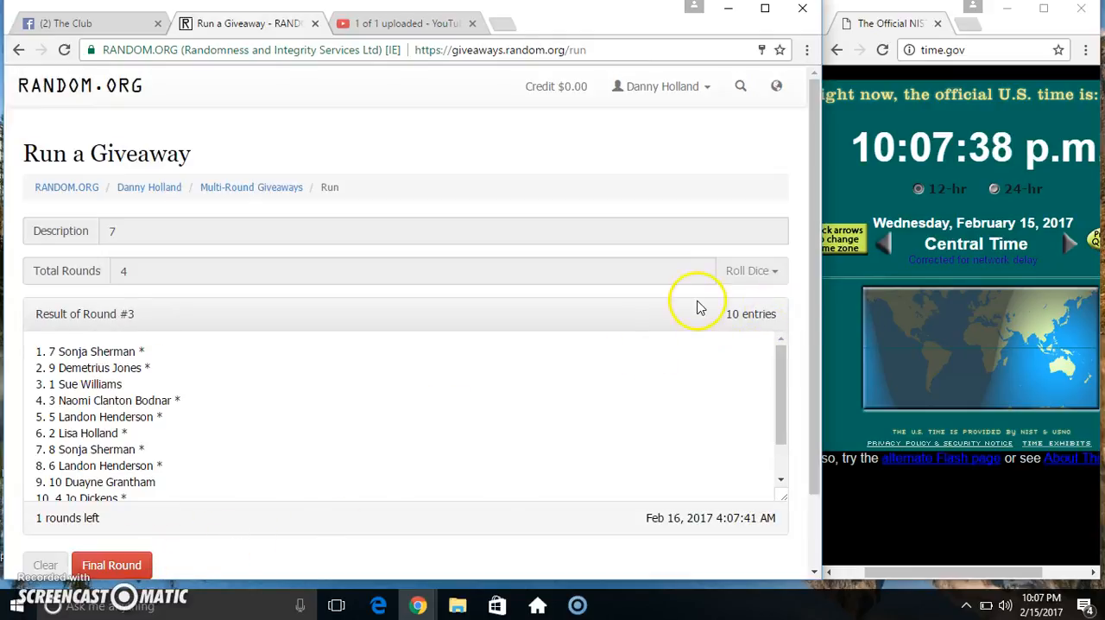
scroll("down", 3)
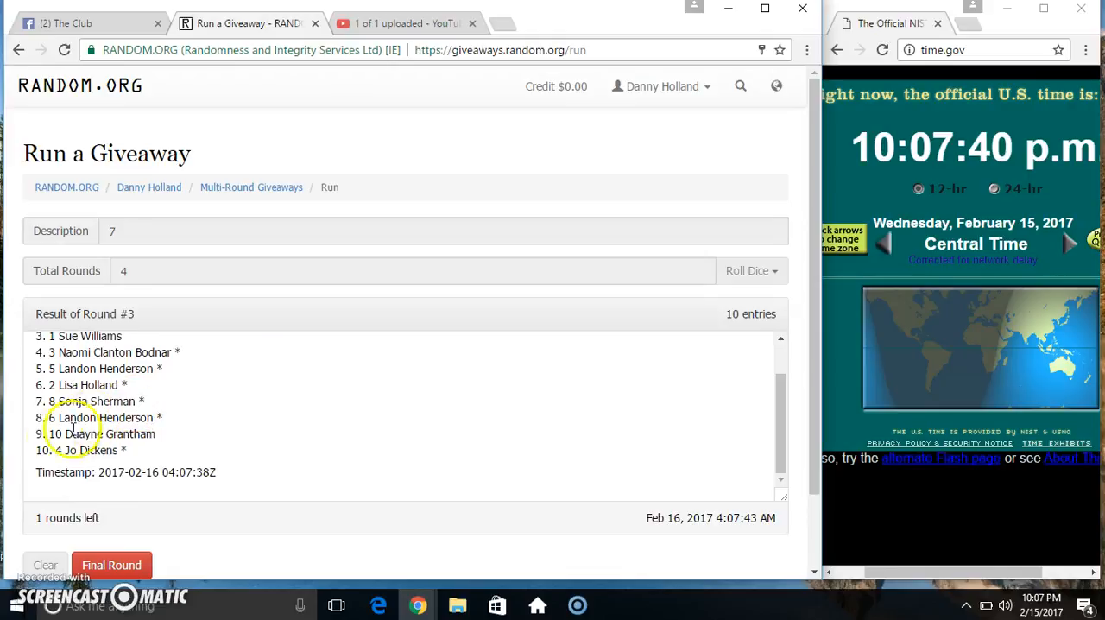
double_click(129, 314)
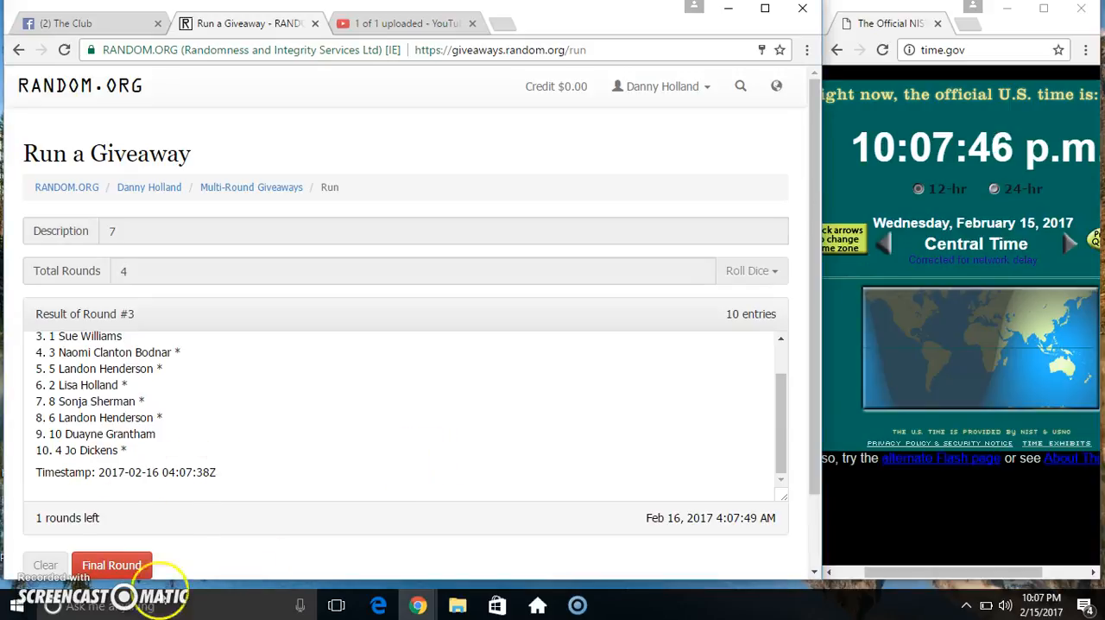
left_click(110, 565)
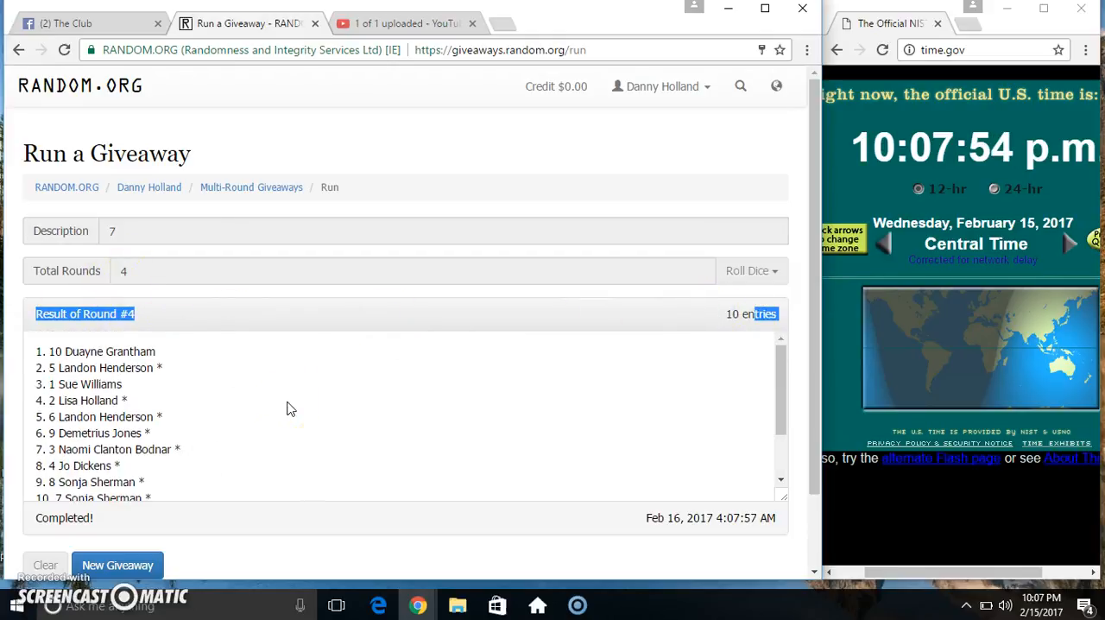
Step: Return to the Facebook group thread
left_click(86, 24)
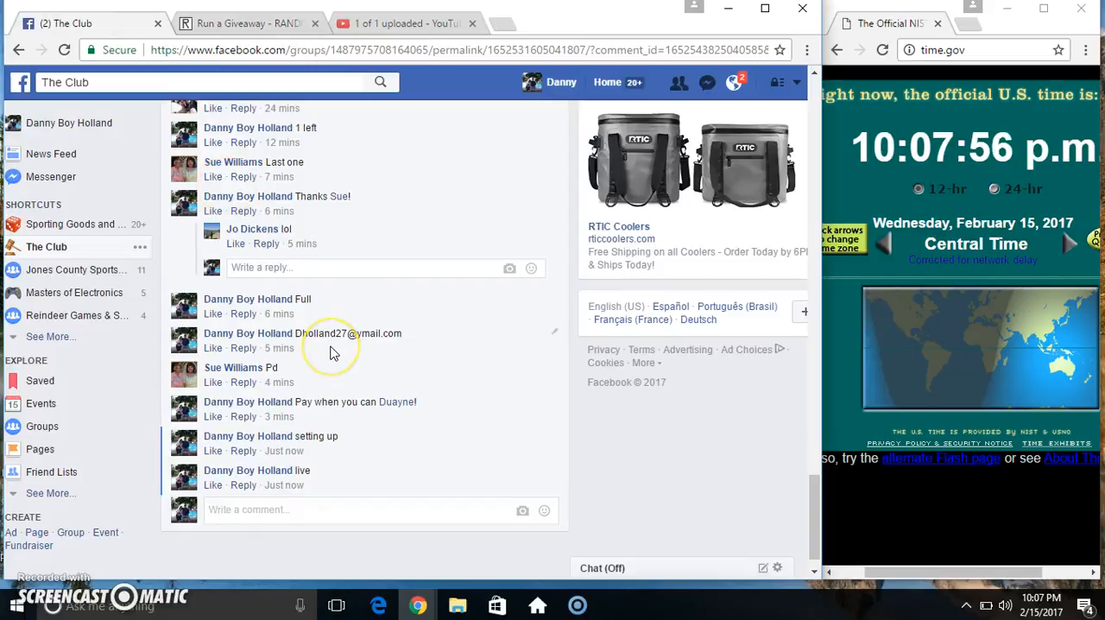